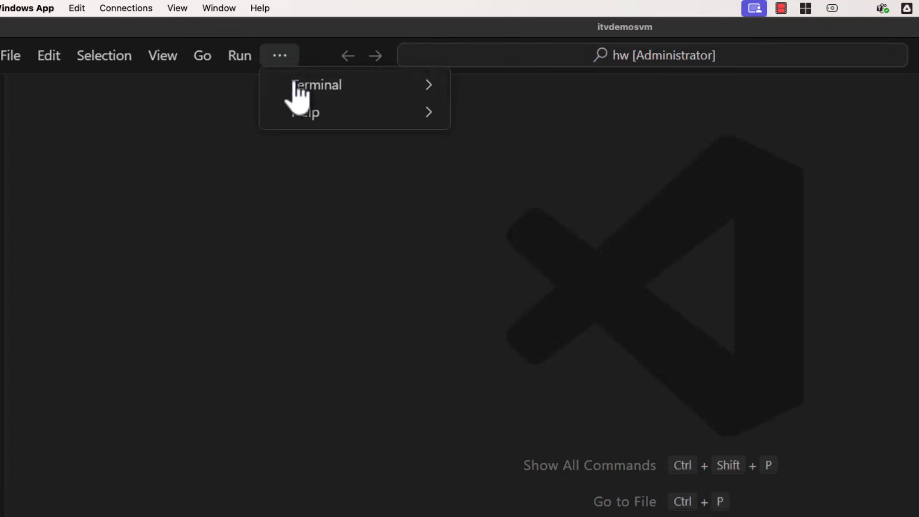
mouse_move(316, 84)
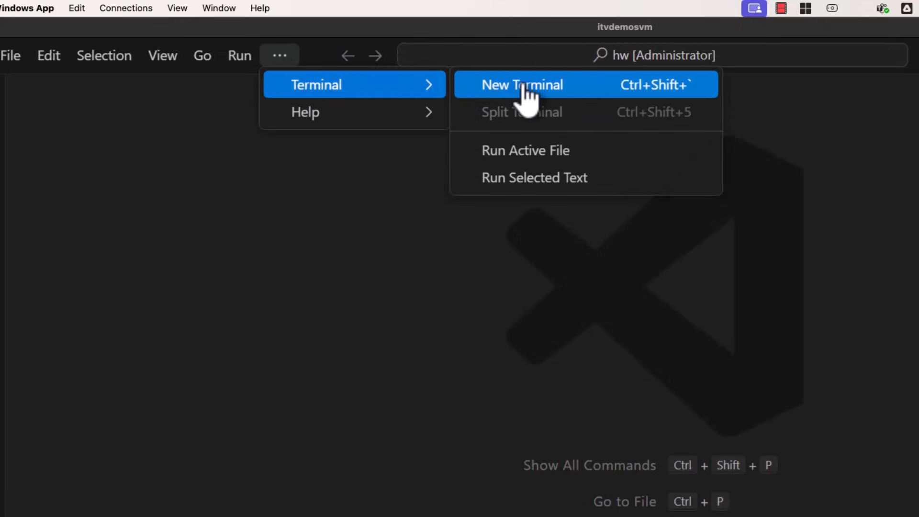
Open a new integrated PowerShell terminal in the hw project folder.
click(522, 84)
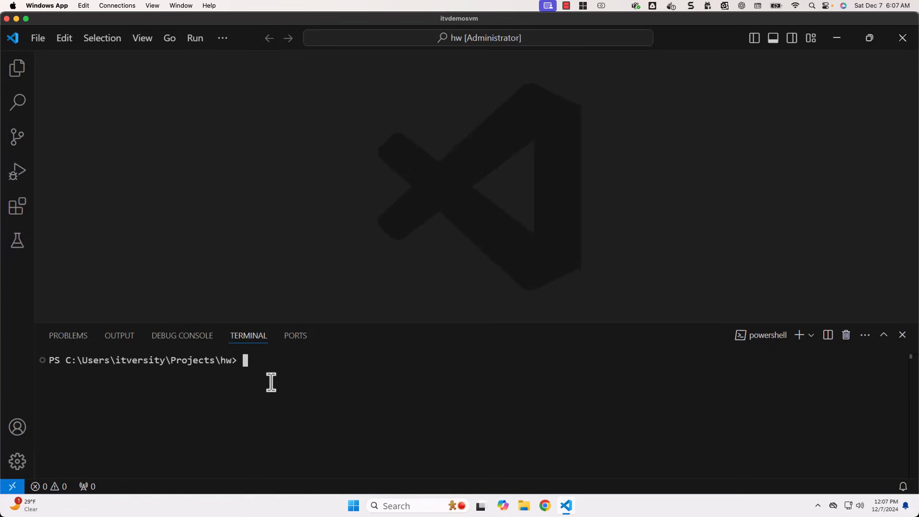
mouse_move(266, 372)
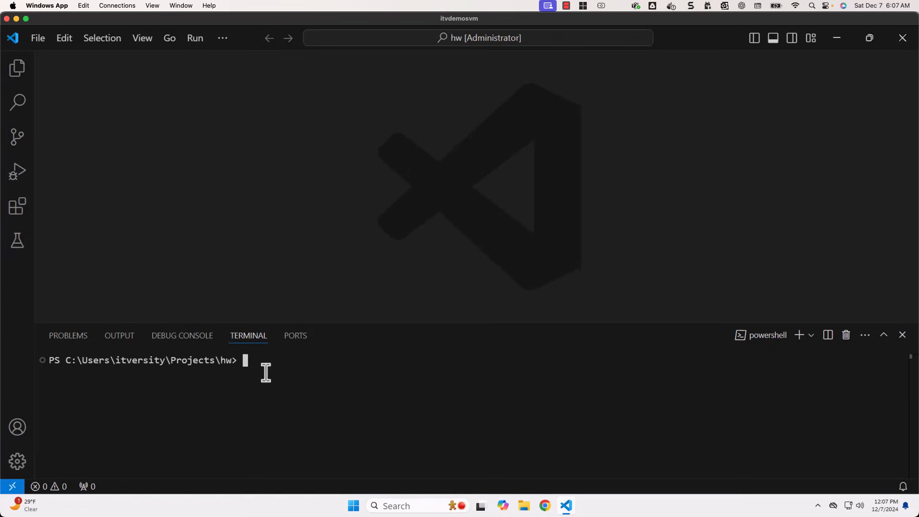
Launch Windows PowerShell from the Start search top apps.
click(406, 506)
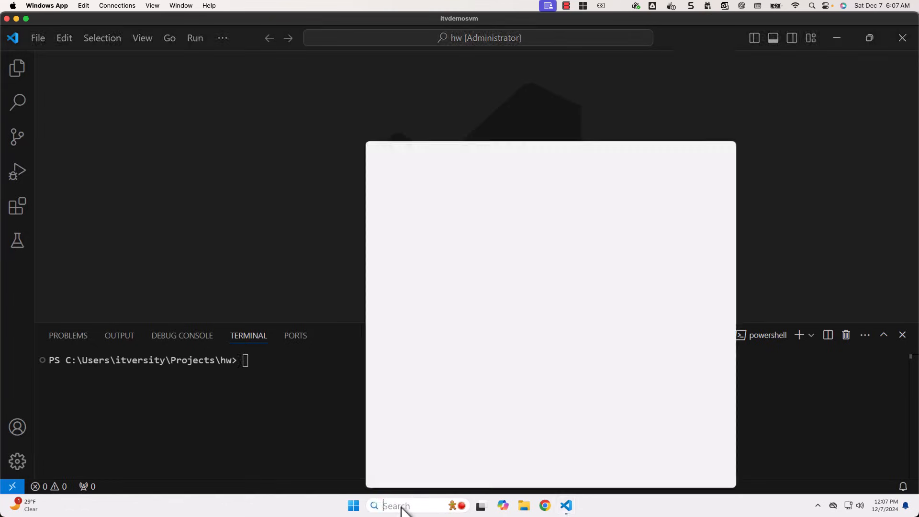
click(351, 505)
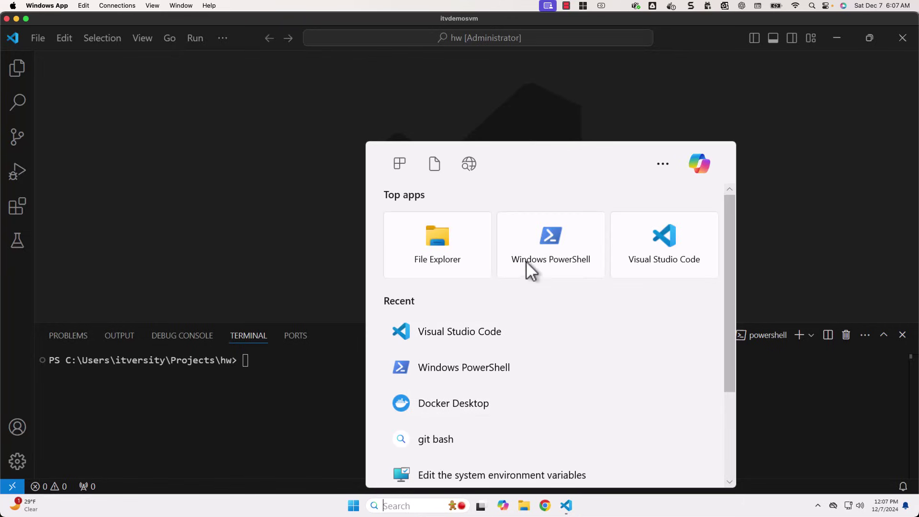
click(551, 245)
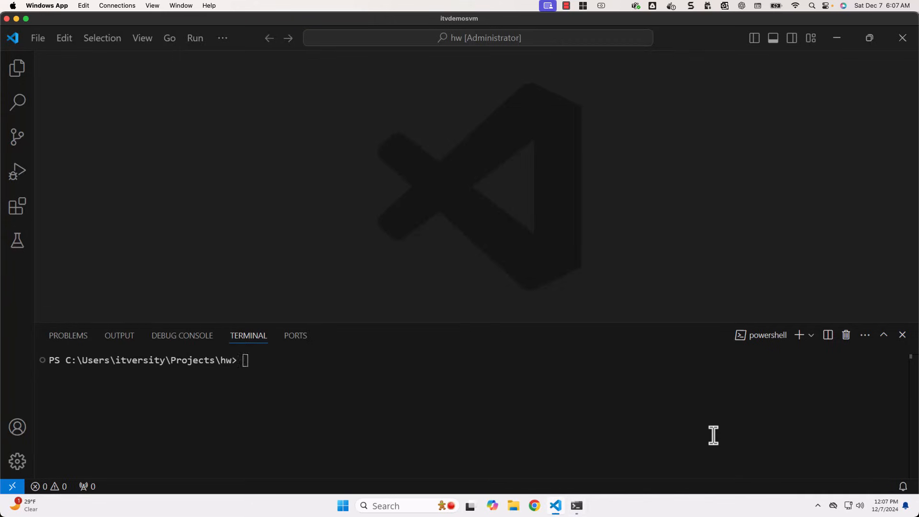
mouse_move(396, 376)
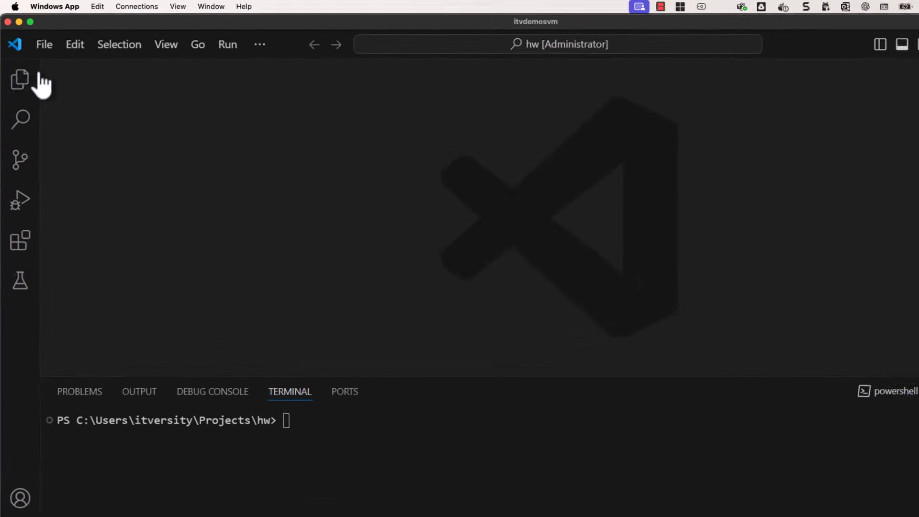
click(21, 79)
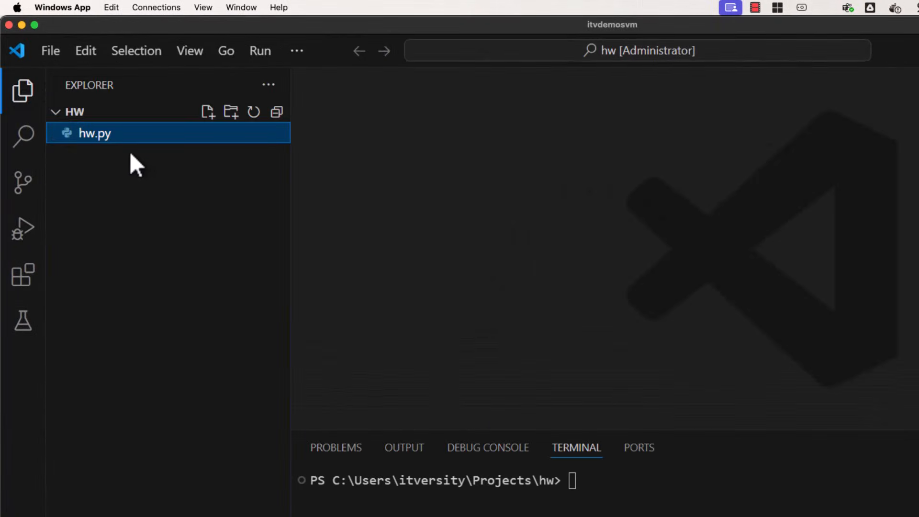
mouse_move(21, 91)
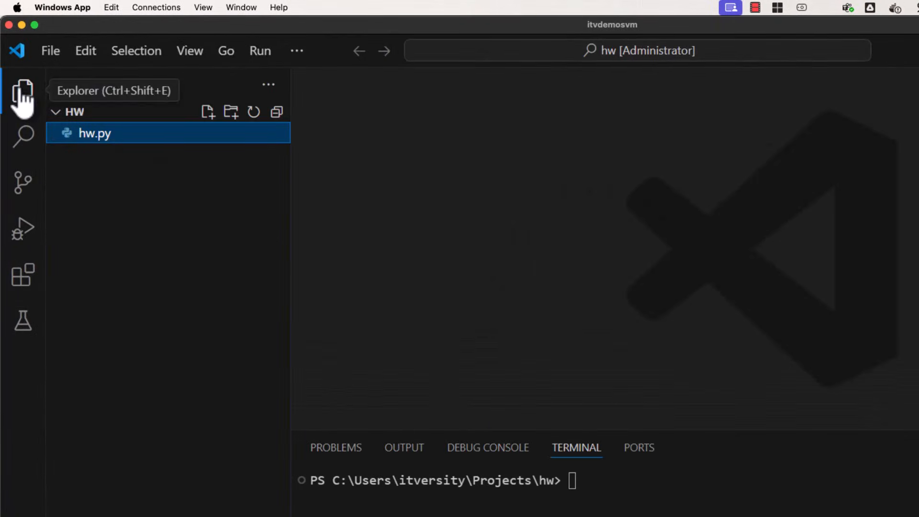
click(20, 91)
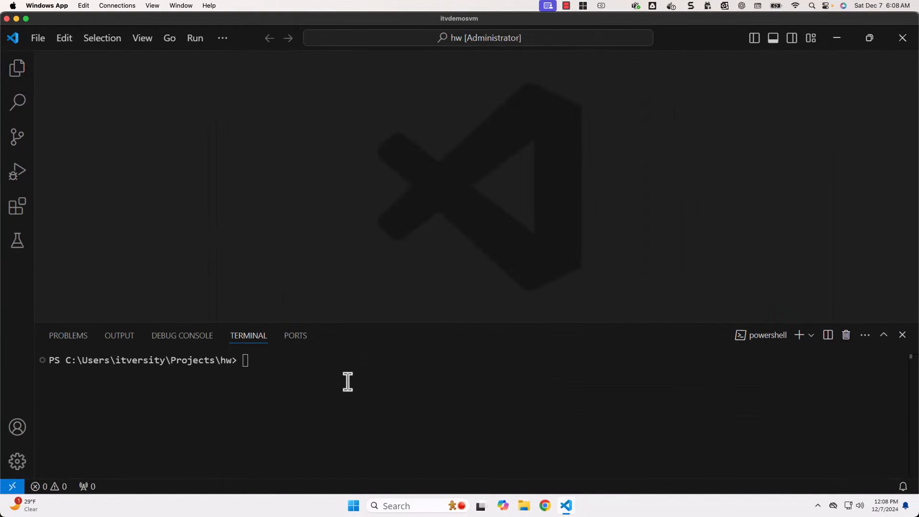
mouse_move(452, 400)
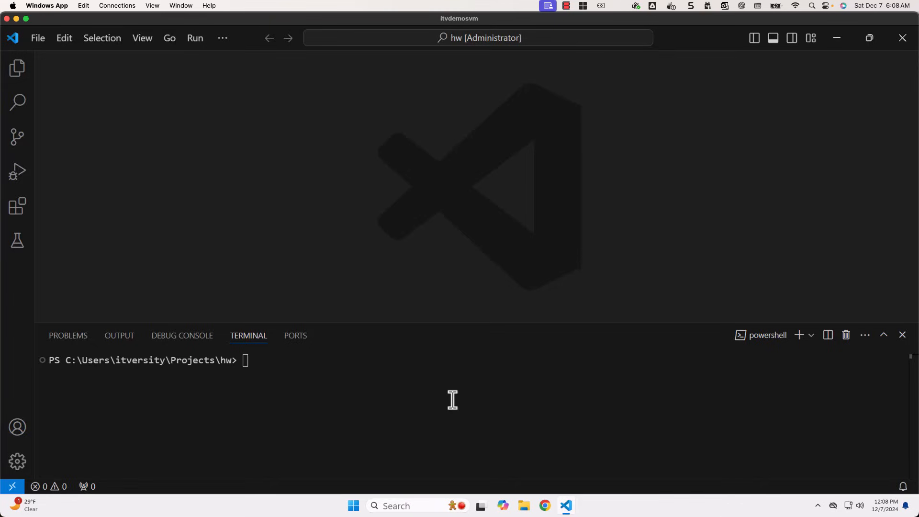
Run python hw.py to print Hello World, then exit the PowerShell session.
text(python hw.py)
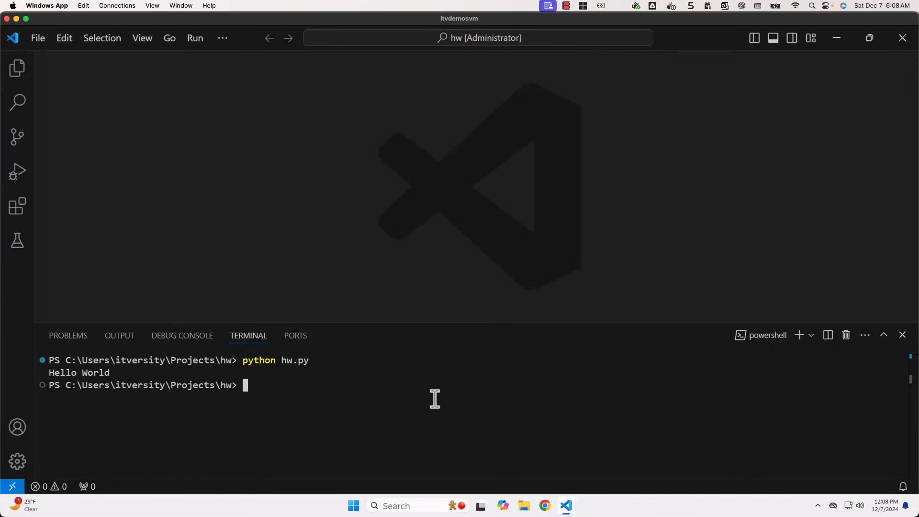
text(exit)
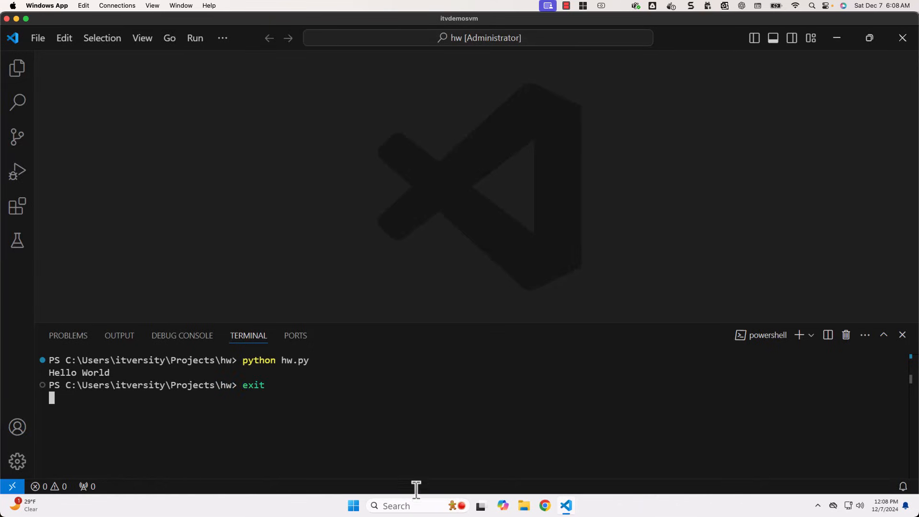
Launch a maximized Windows PowerShell, cd into Projects\hw and list its contents showing hw.py.
click(348, 505)
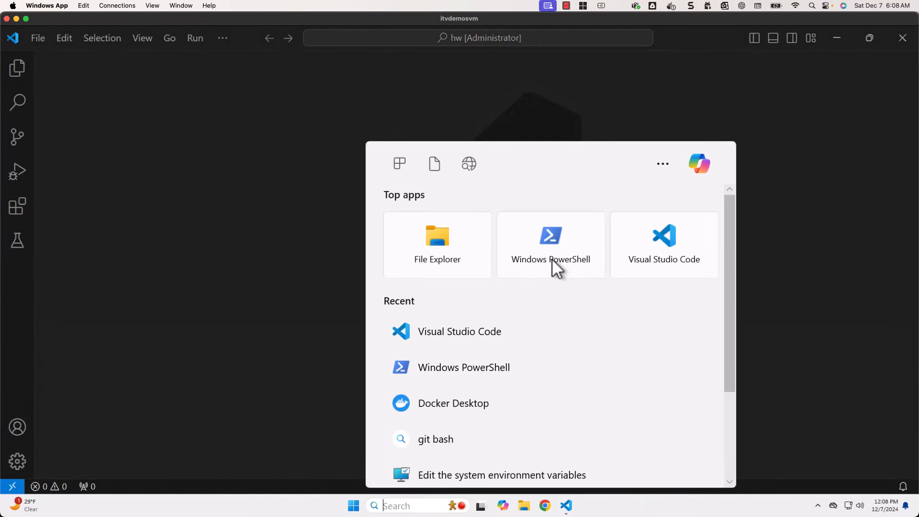
click(550, 243)
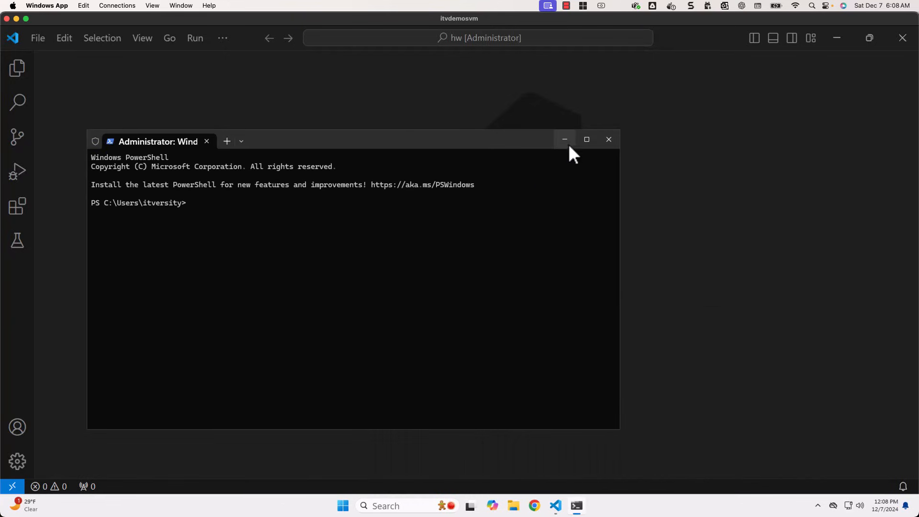
click(587, 140)
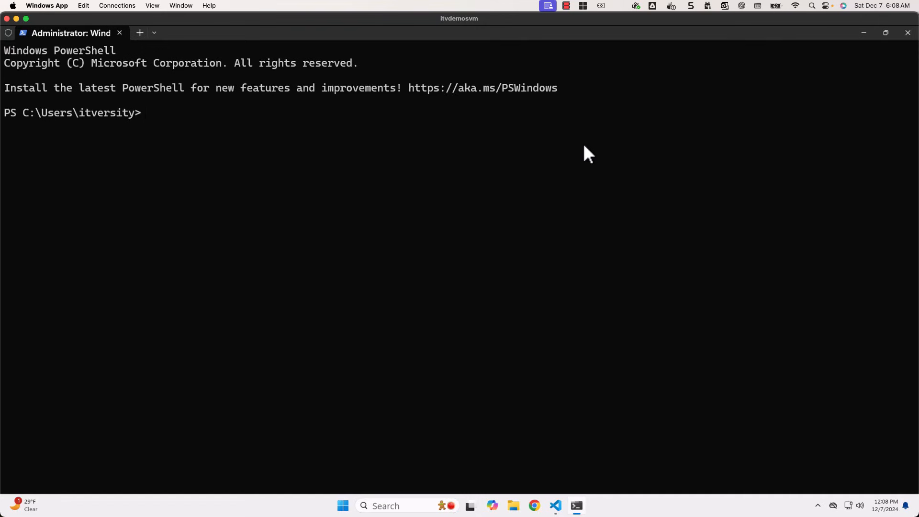
text(cd Pro)
text(dir)
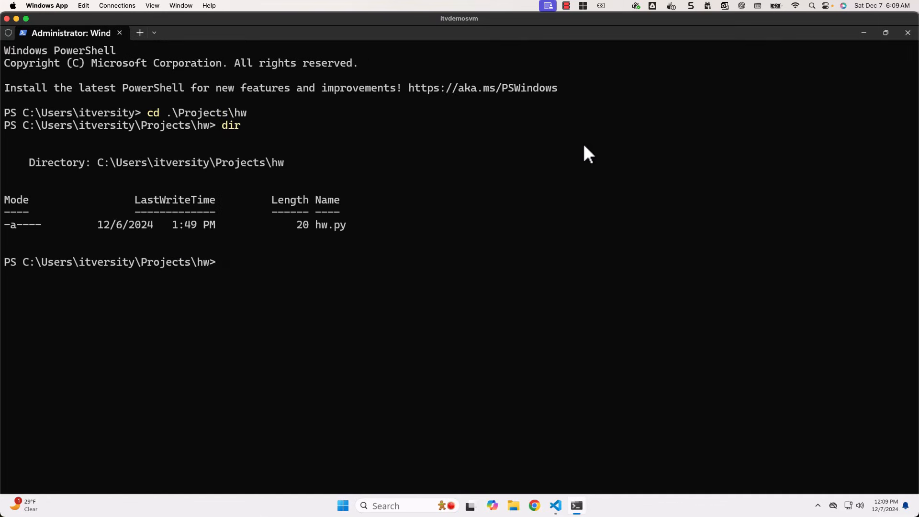
text(p)
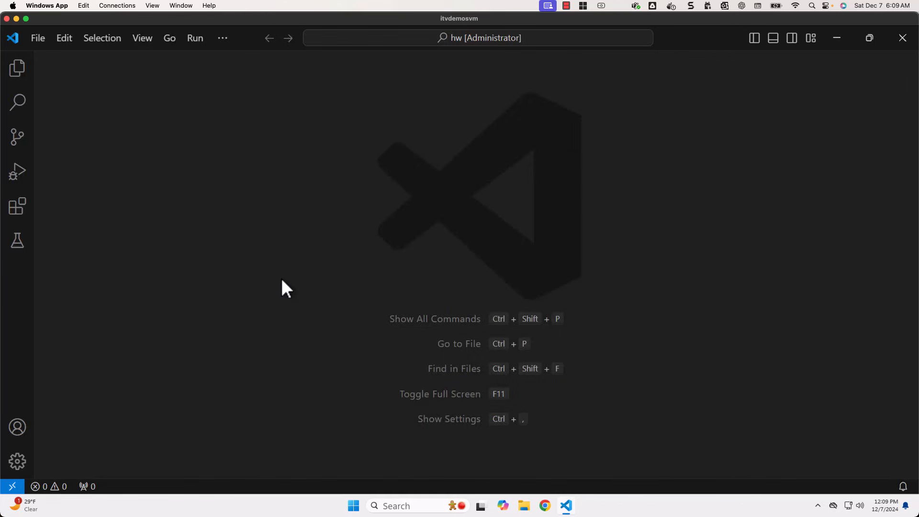
mouse_move(223, 38)
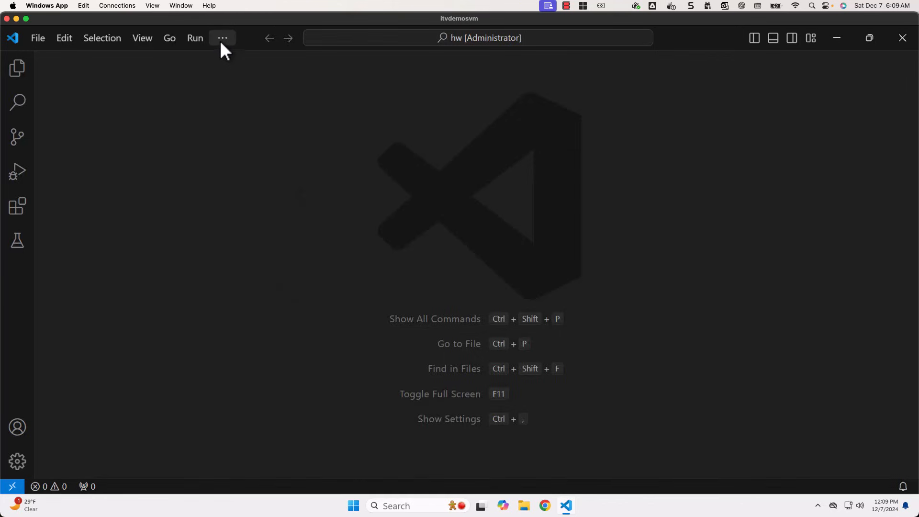
Open a fresh PowerShell terminal via the Terminal menu.
click(223, 38)
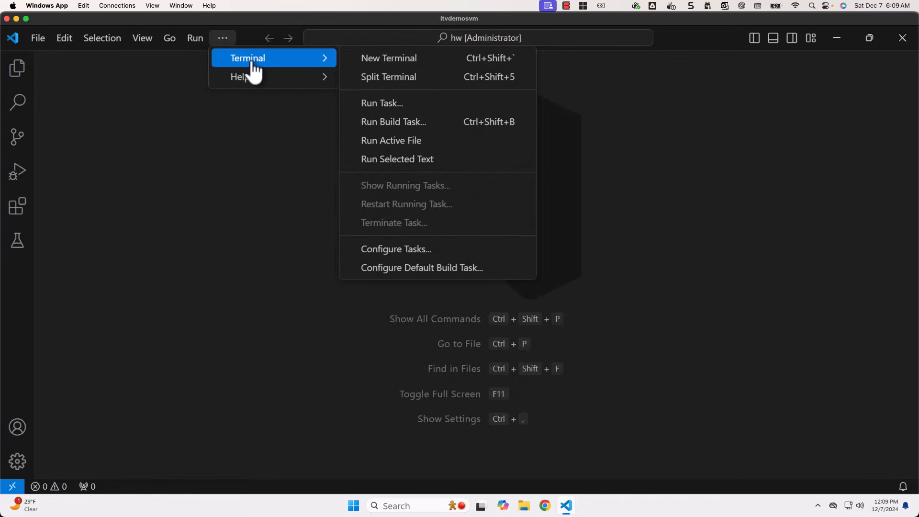
click(389, 58)
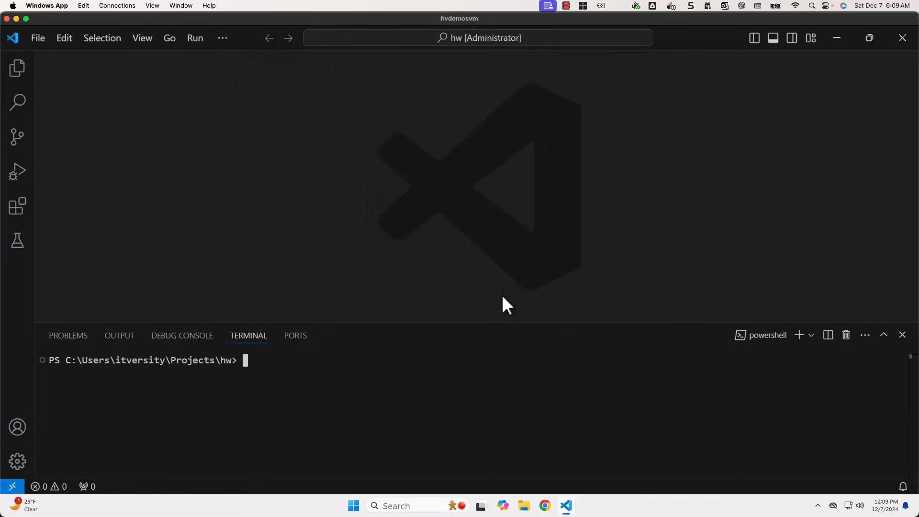
mouse_move(840, 369)
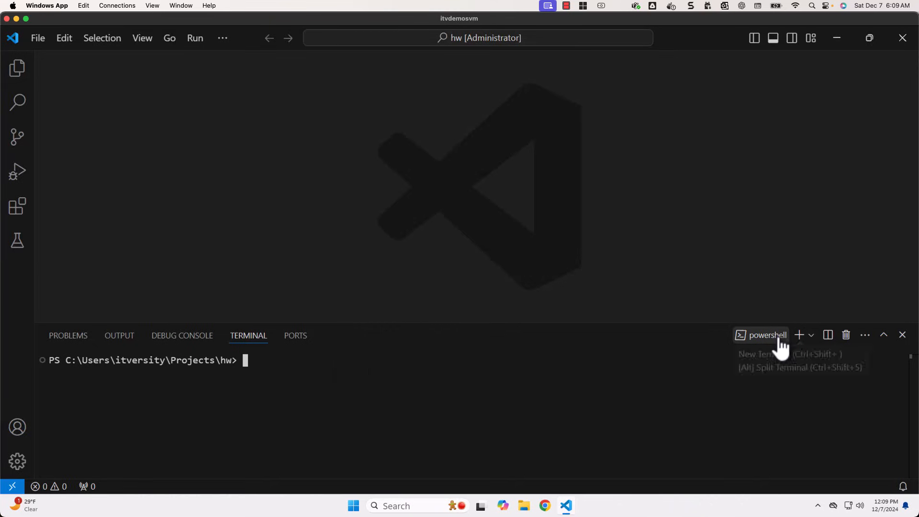
Start a Git Bash terminal from the terminal profile dropdown alongside PowerShell.
click(812, 335)
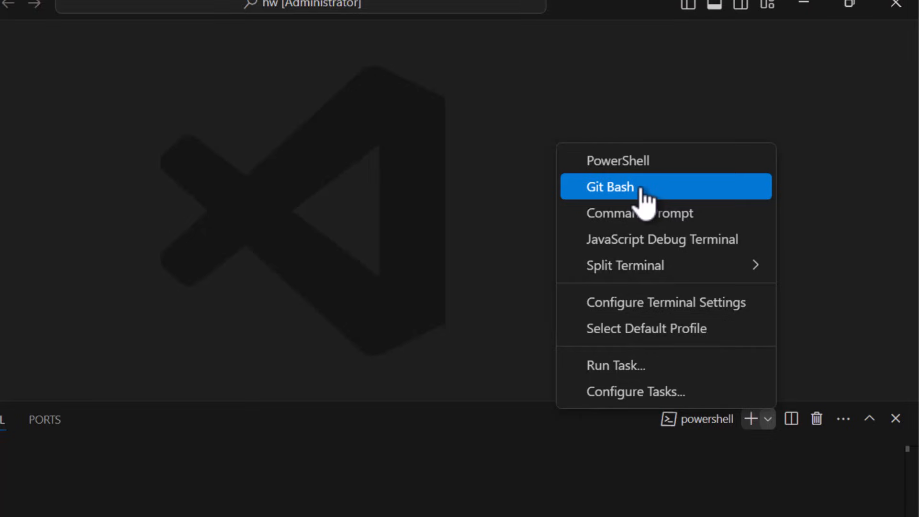
mouse_move(650, 224)
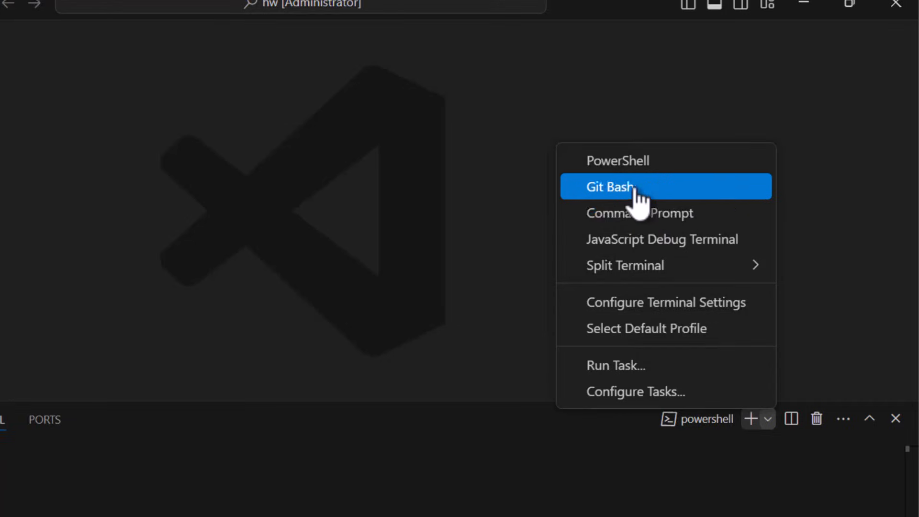
click(611, 186)
text(ls -ltr)
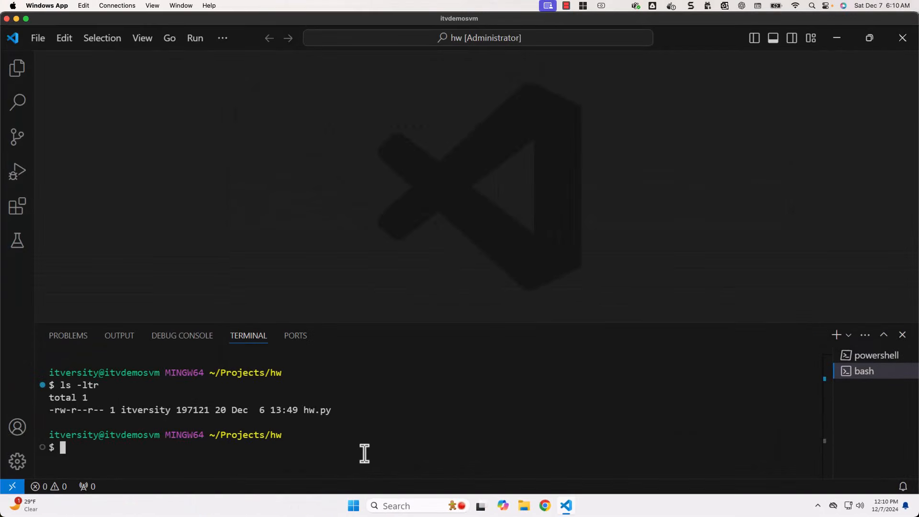
mouse_move(287, 436)
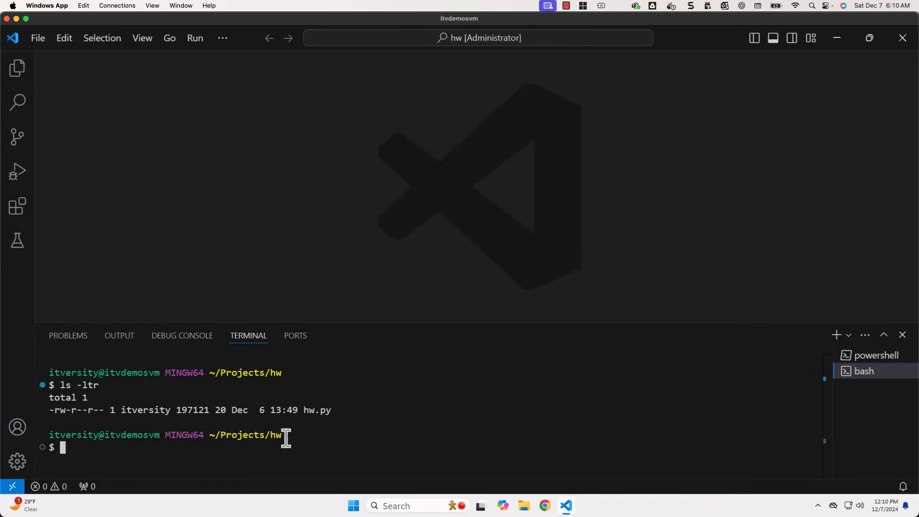
Exit the Git Bash session so only the PowerShell terminal remains.
text(exit)
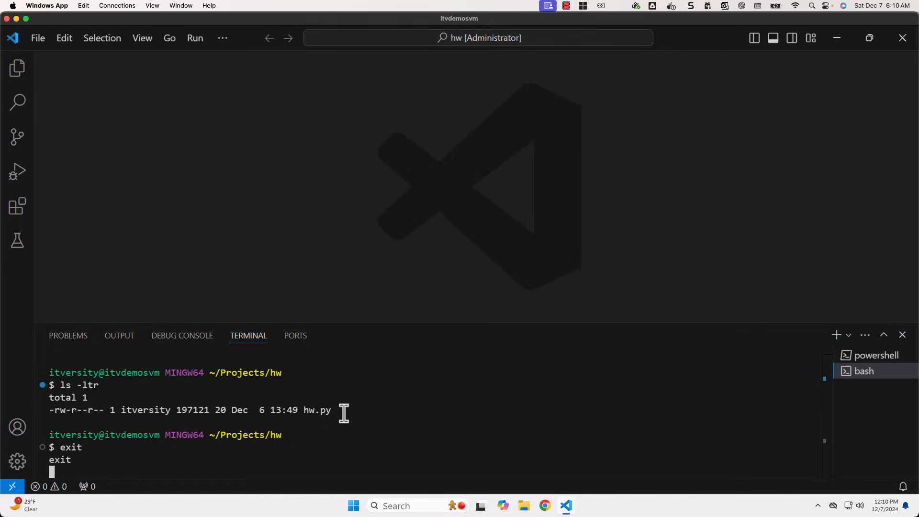
click(875, 355)
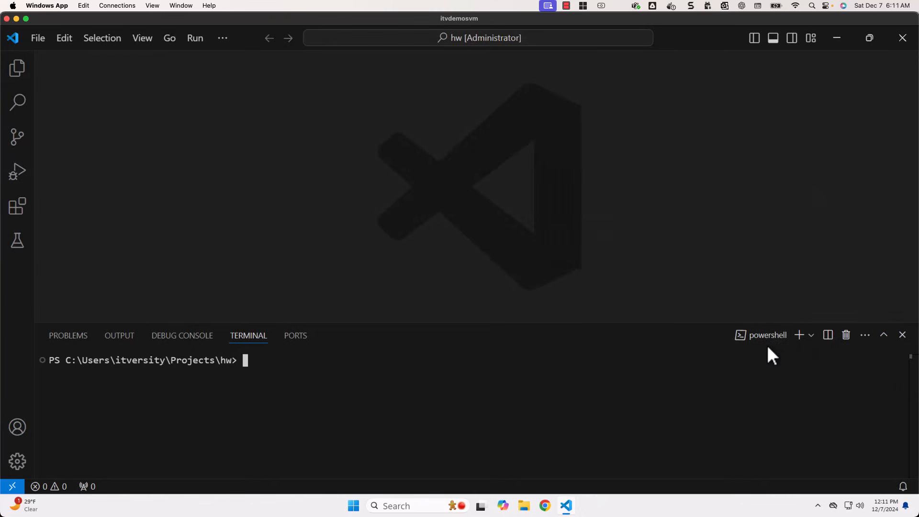
mouse_move(800, 335)
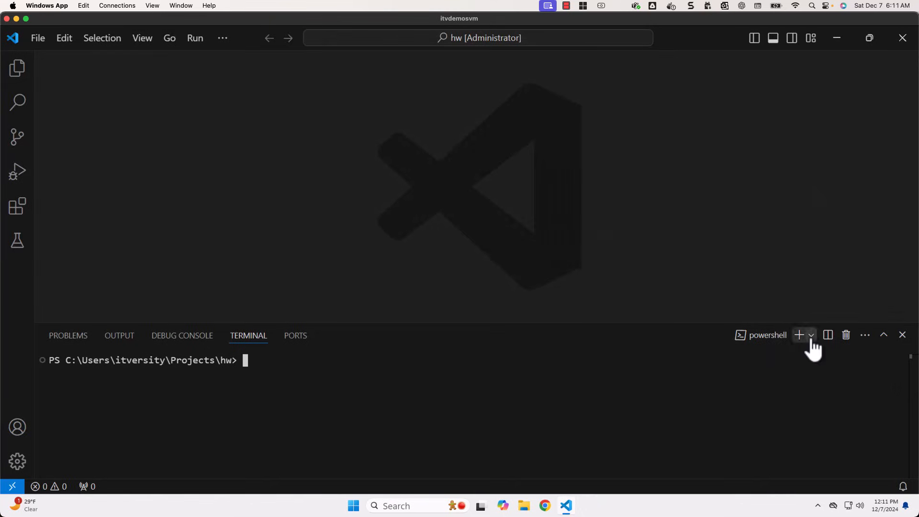
Start a new Git Bash terminal from the terminal profile list.
click(812, 335)
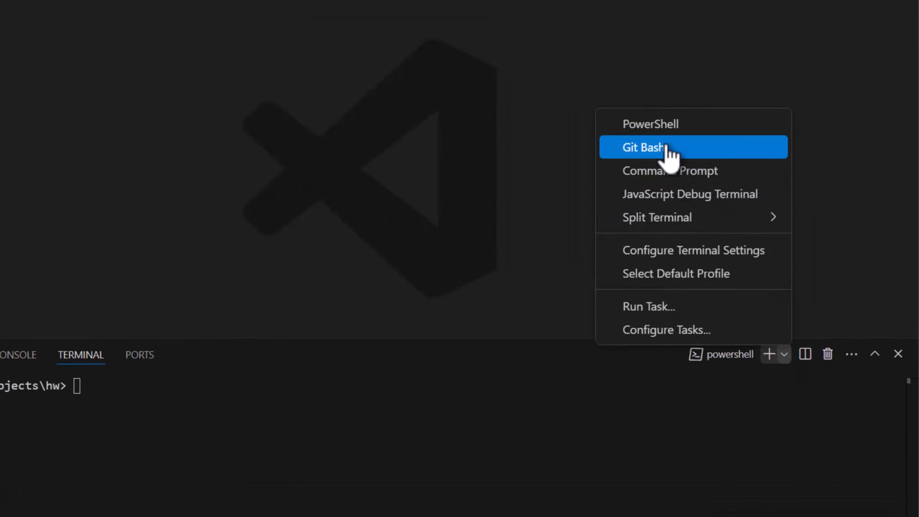
click(644, 148)
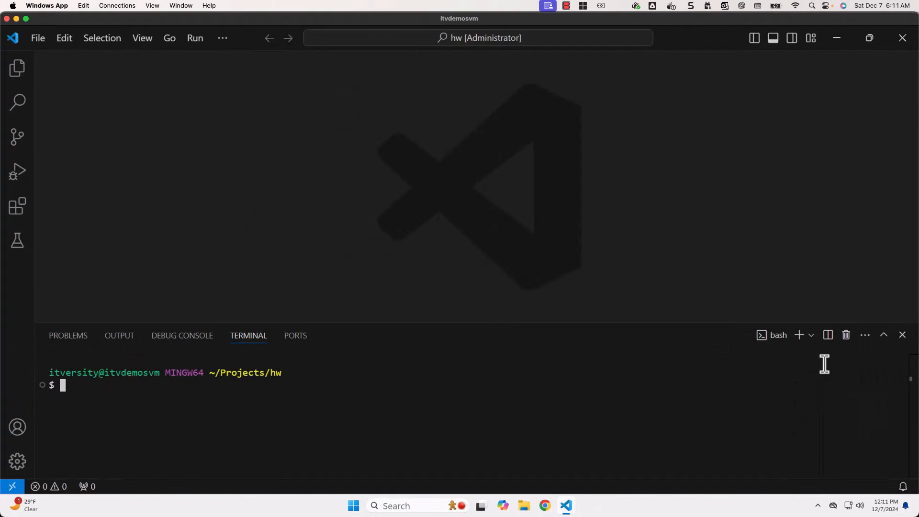
mouse_move(352, 394)
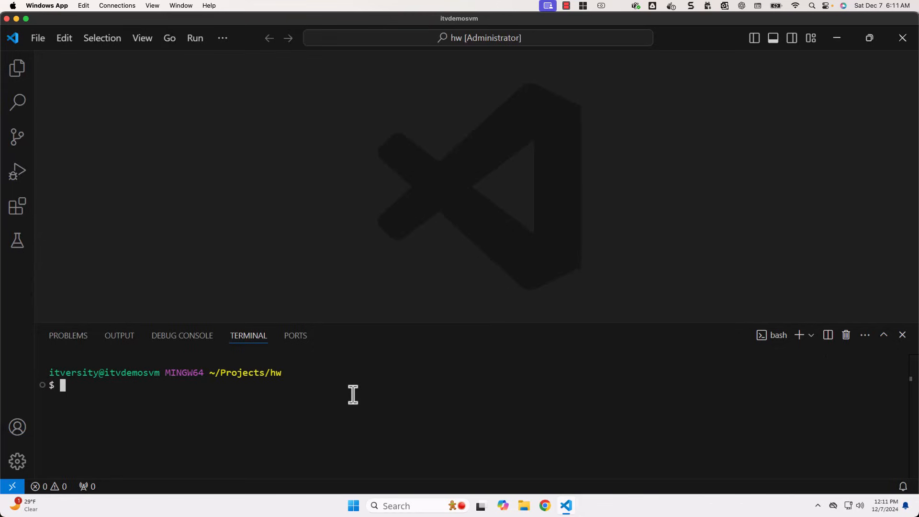
mouse_move(373, 393)
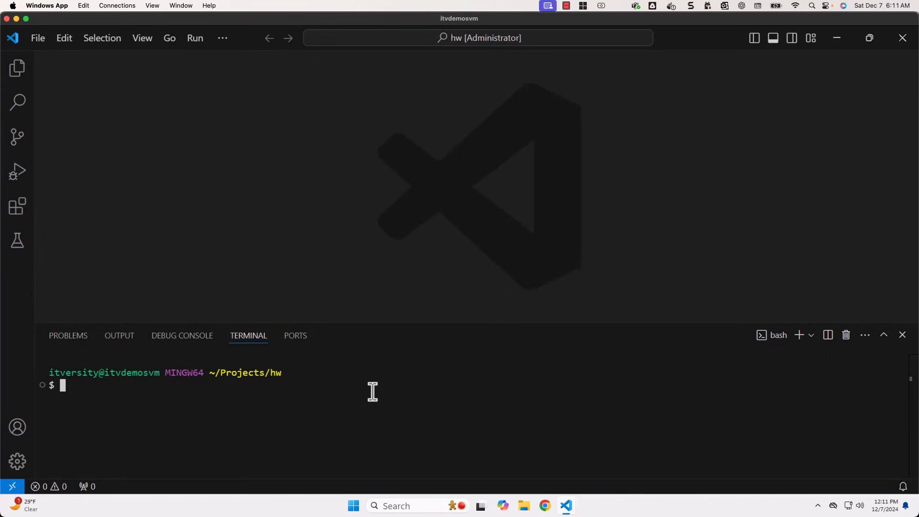
mouse_move(846, 352)
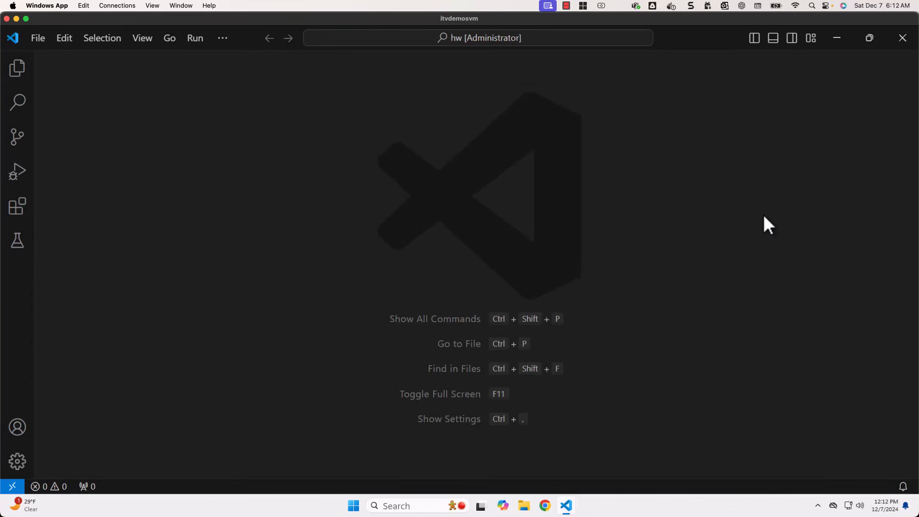
mouse_move(519, 142)
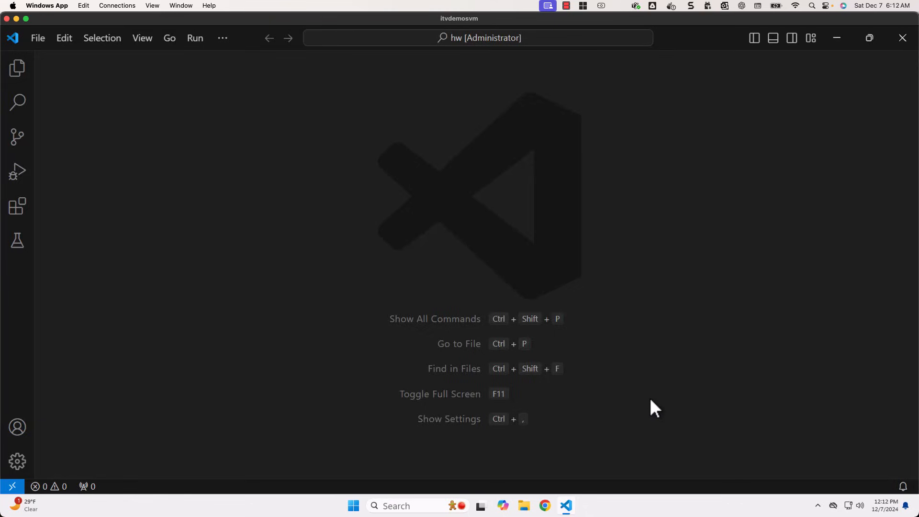
mouse_move(818, 245)
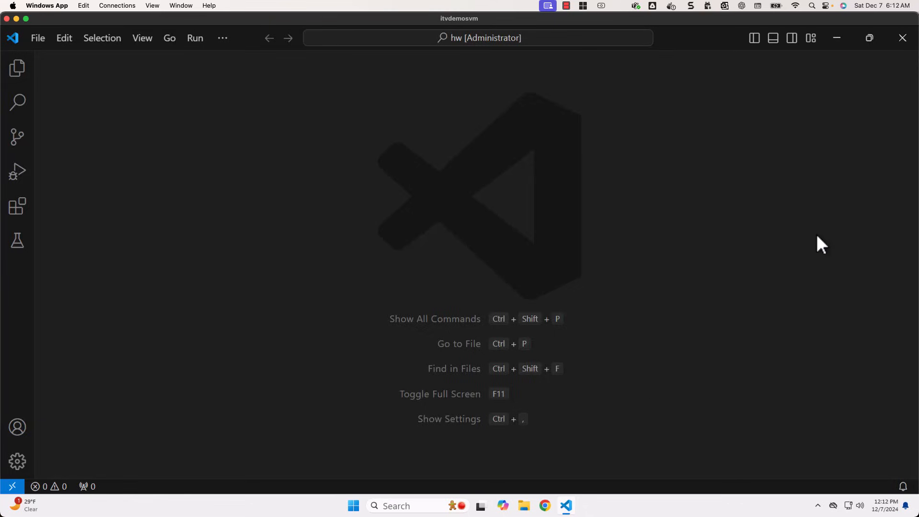
mouse_move(222, 39)
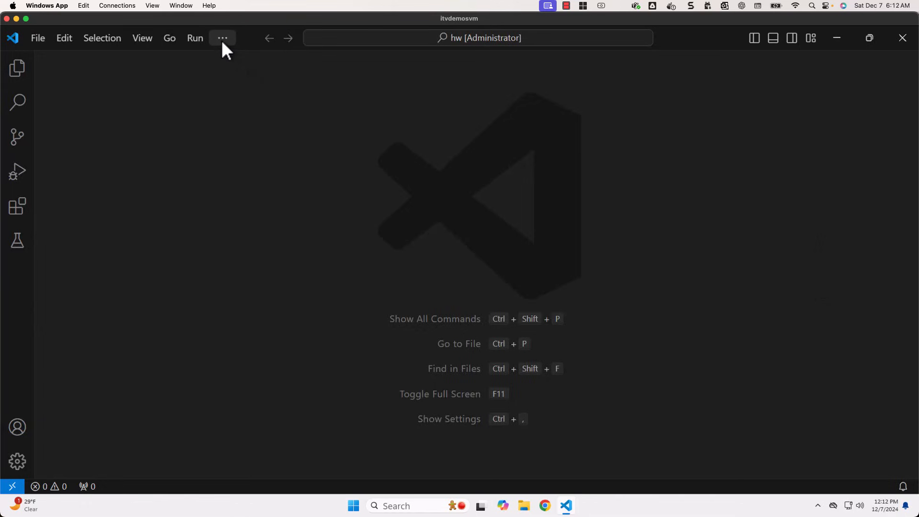
Create a new PowerShell terminal from the Terminal menu.
click(222, 38)
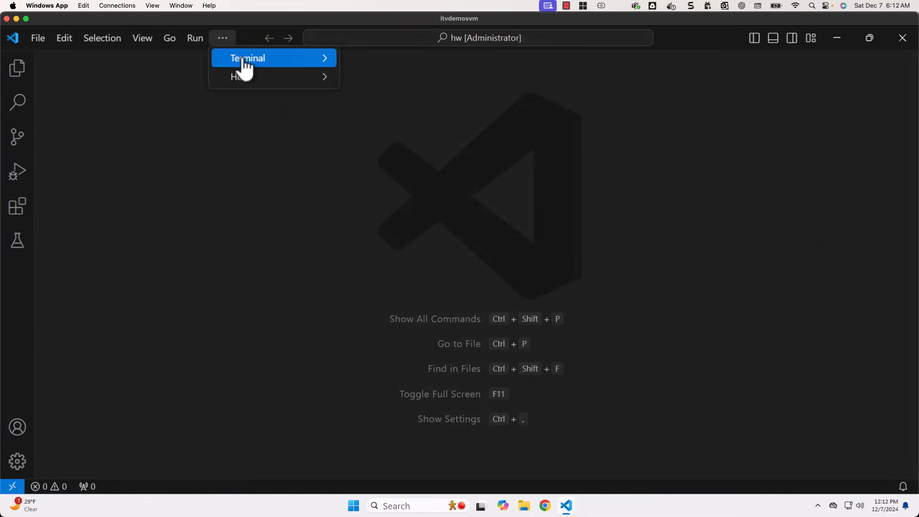
click(248, 57)
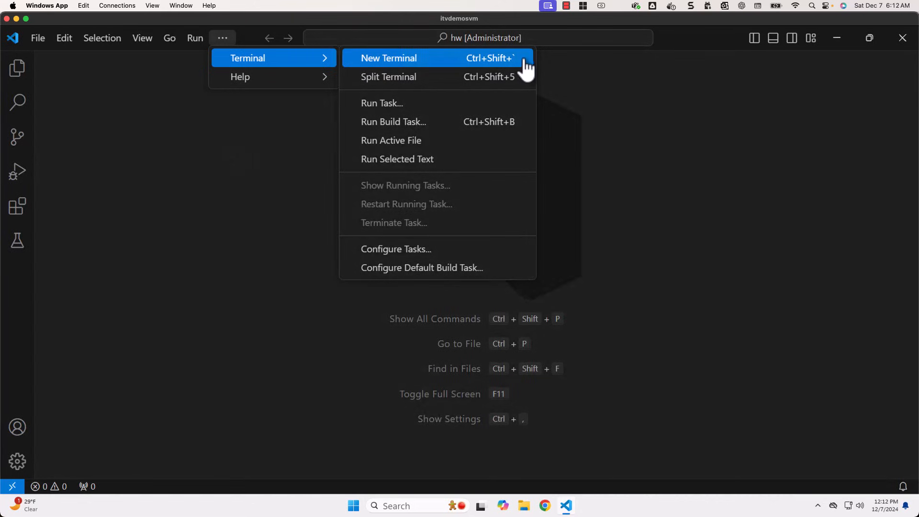
mouse_move(250, 171)
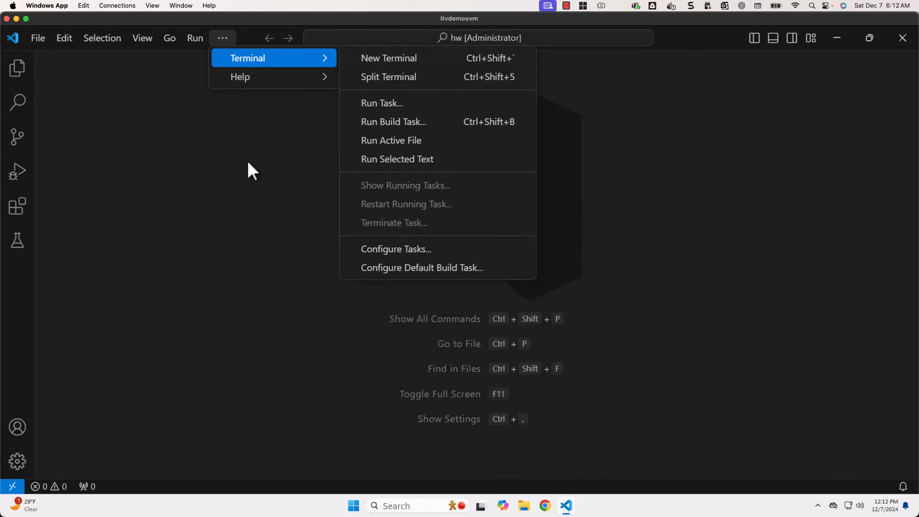
click(389, 57)
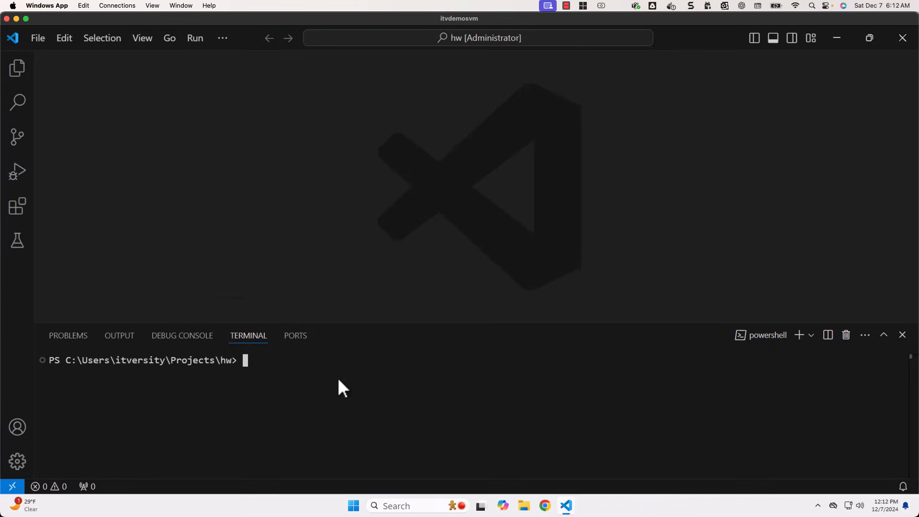
mouse_move(153, 350)
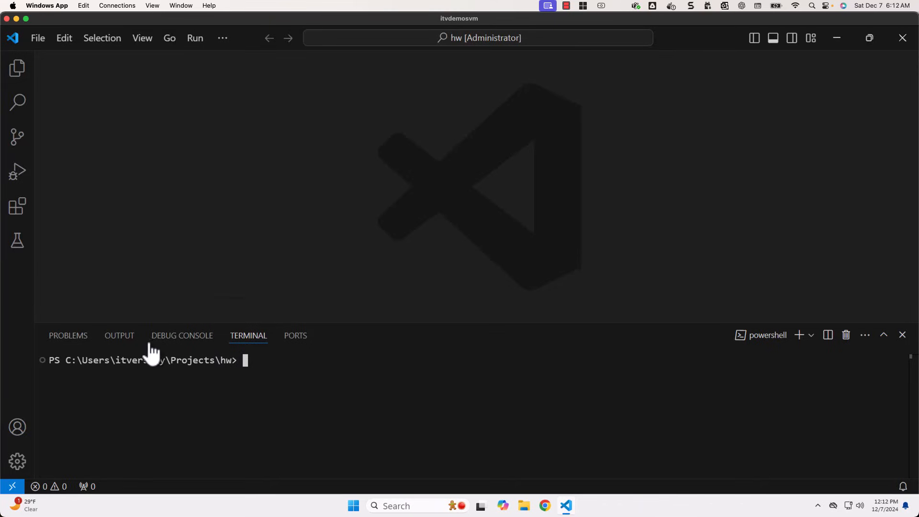
click(119, 336)
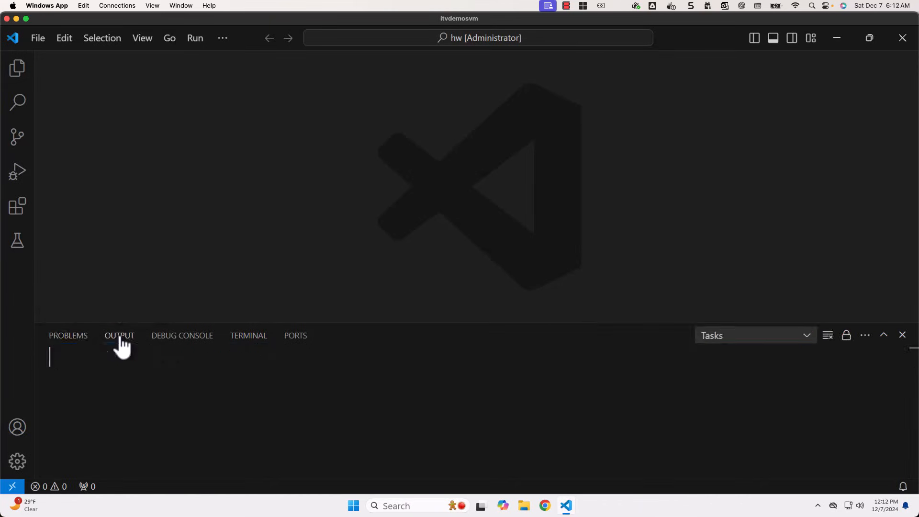
click(248, 337)
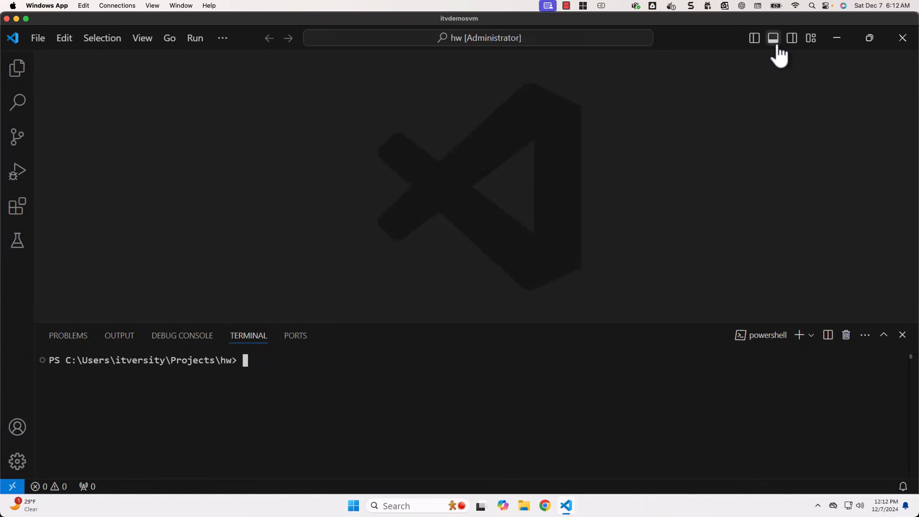
mouse_move(773, 39)
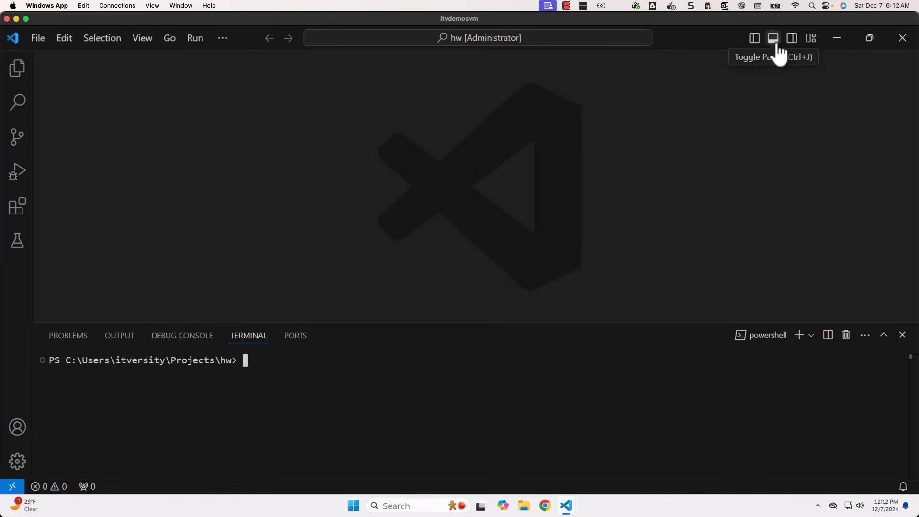
click(773, 38)
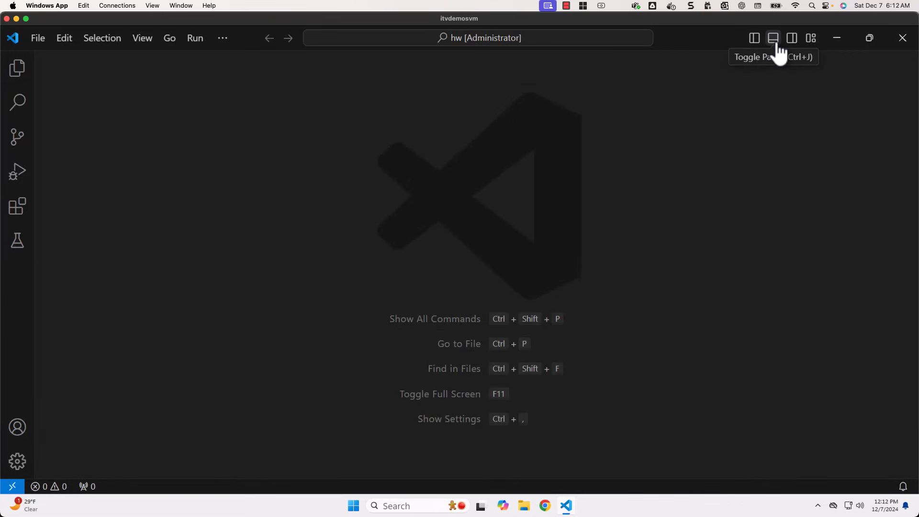
click(774, 39)
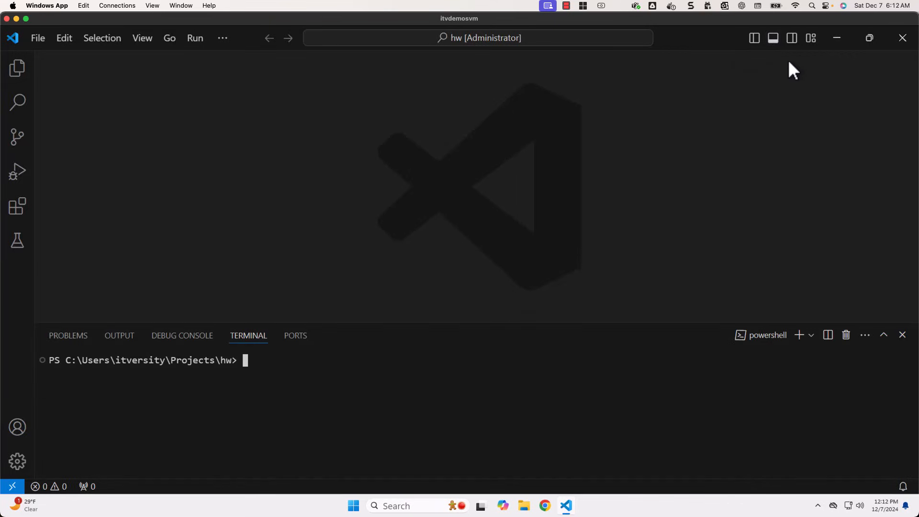
mouse_move(773, 38)
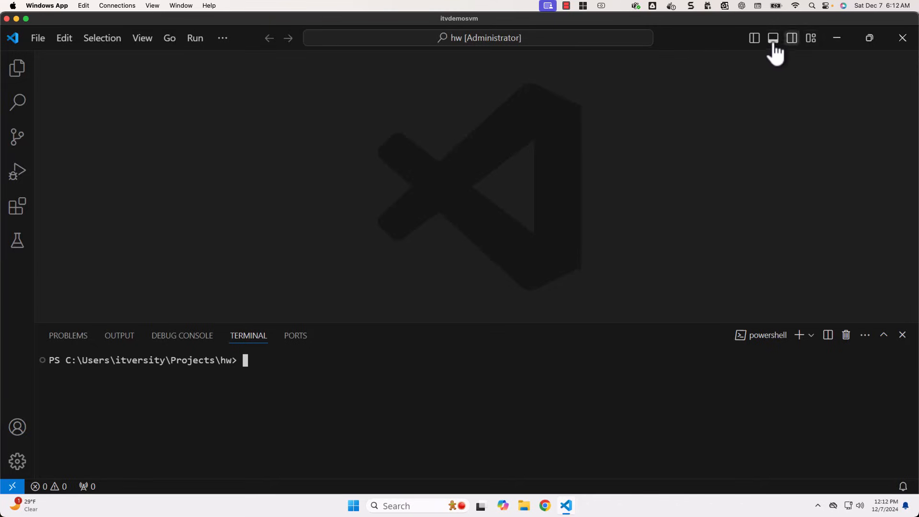
mouse_move(623, 304)
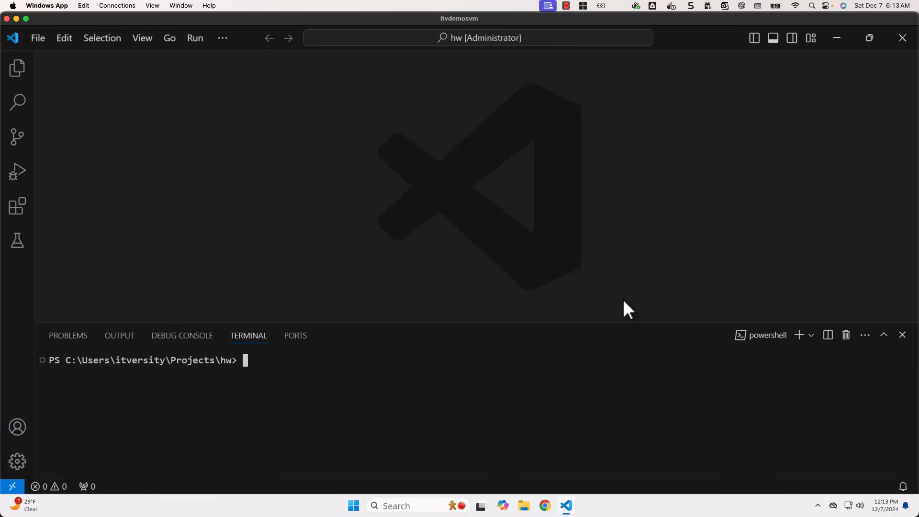
Kill all open terminals, leaving only the welcome shortcuts.
click(902, 335)
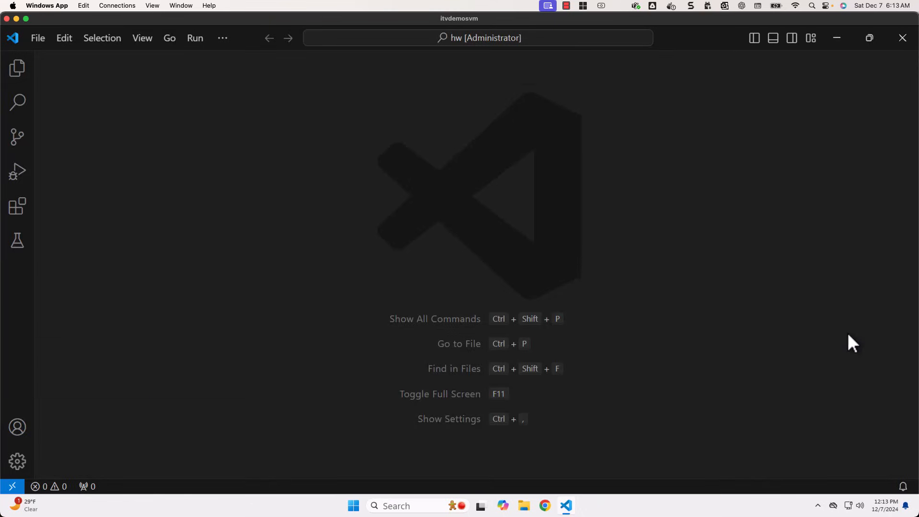